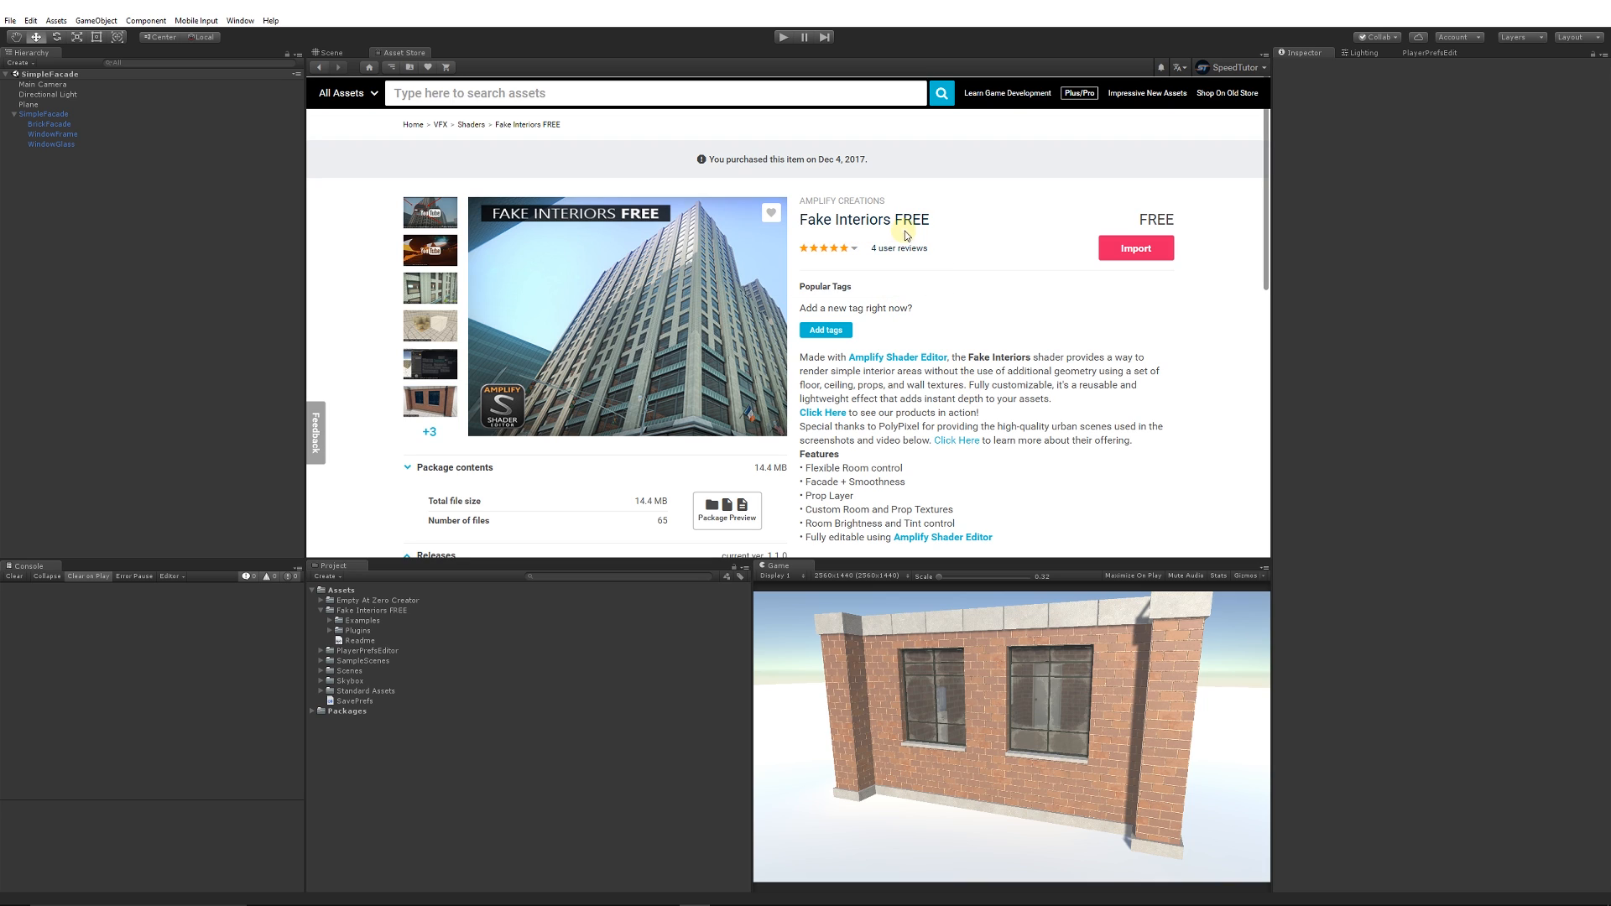
mouse_move(1067, 282)
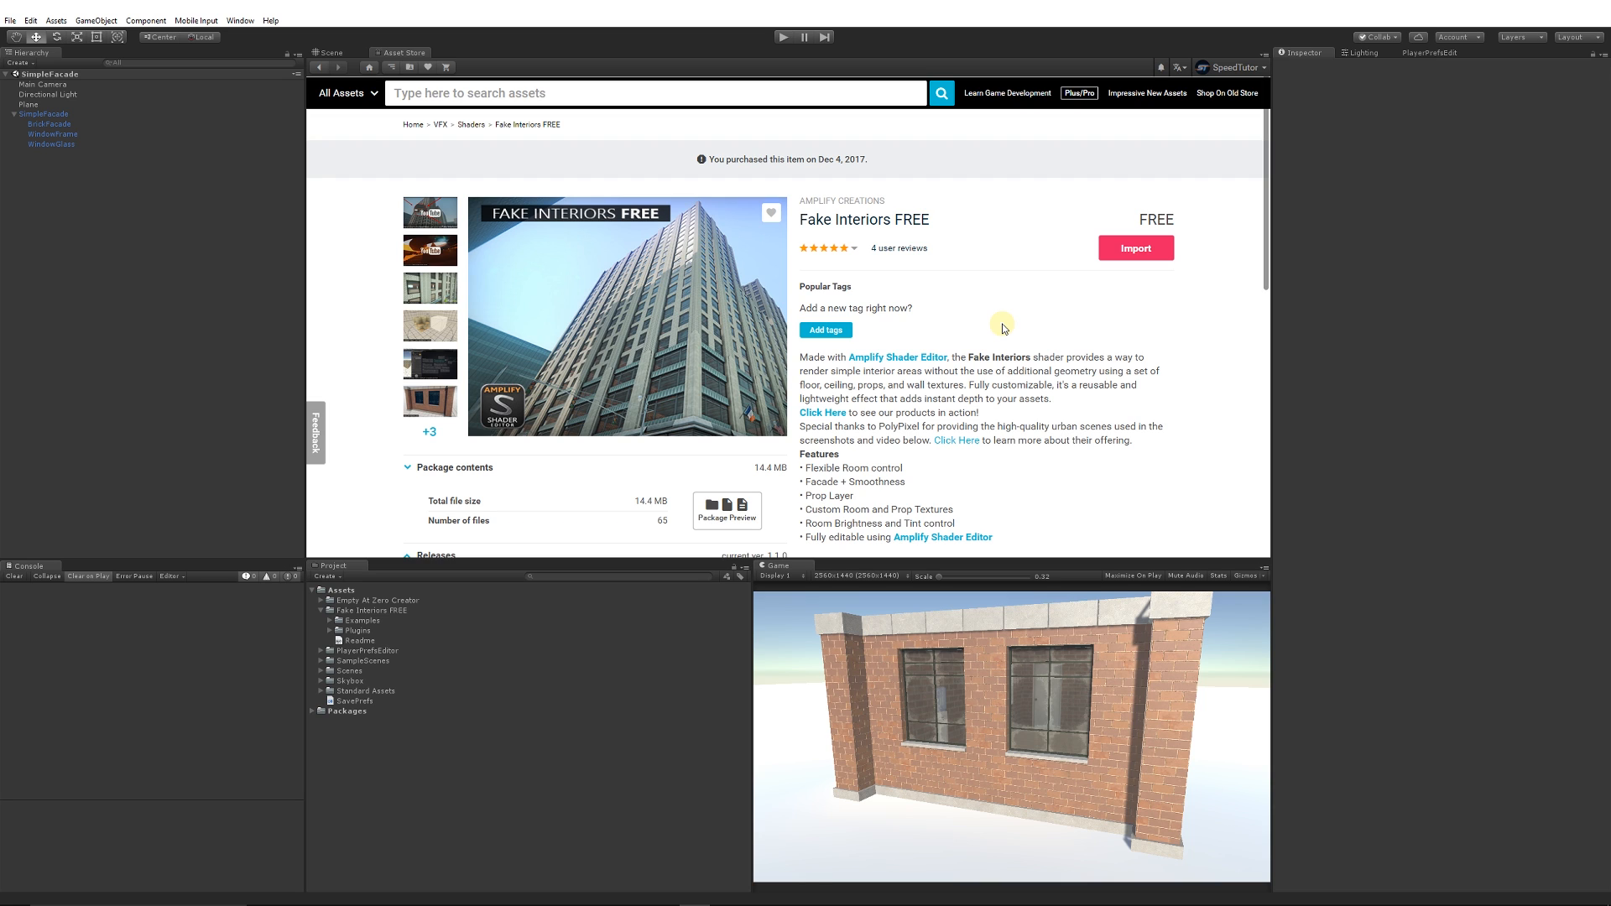
mouse_move(381, 66)
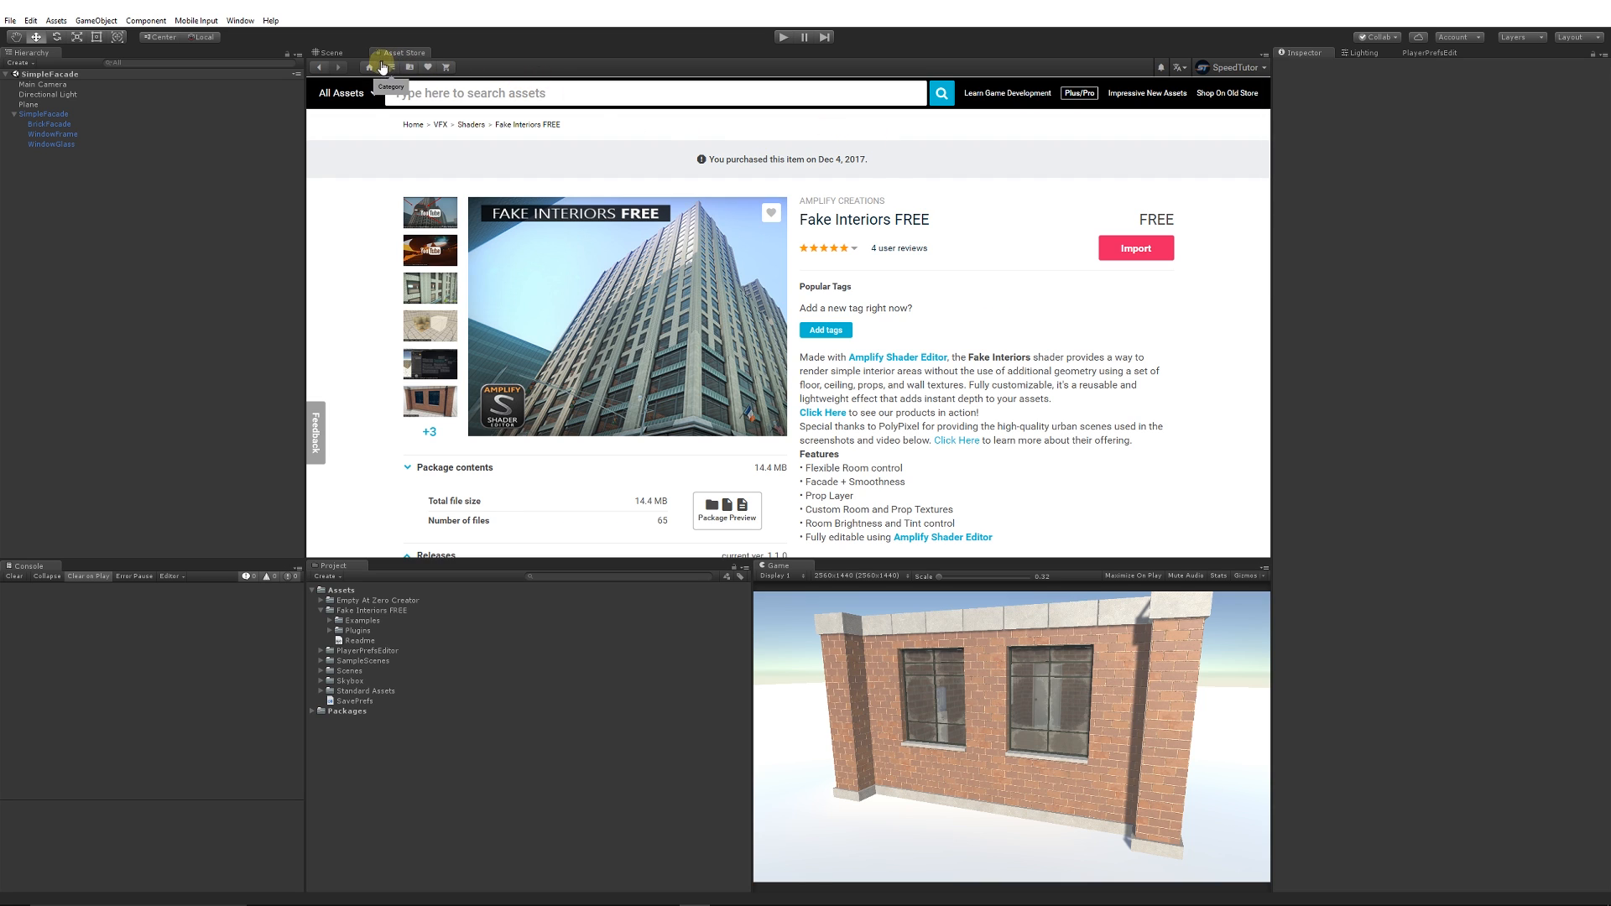
Step: Show the Scene view and expand the Fake Interiors package's Examples folder
left_click(330, 52)
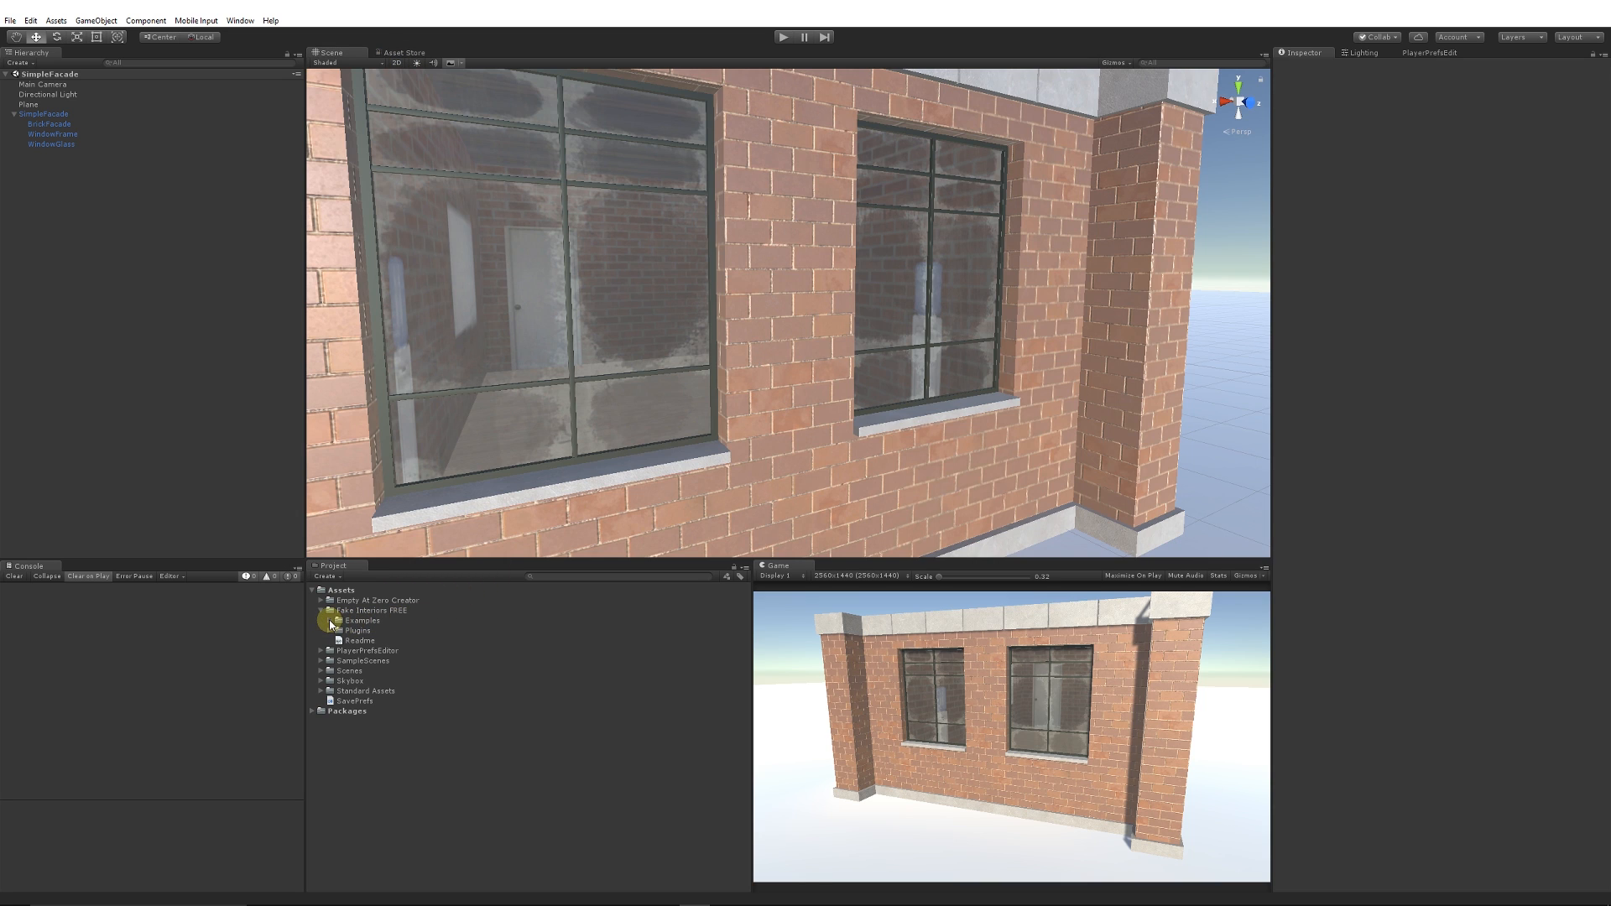
left_click(329, 621)
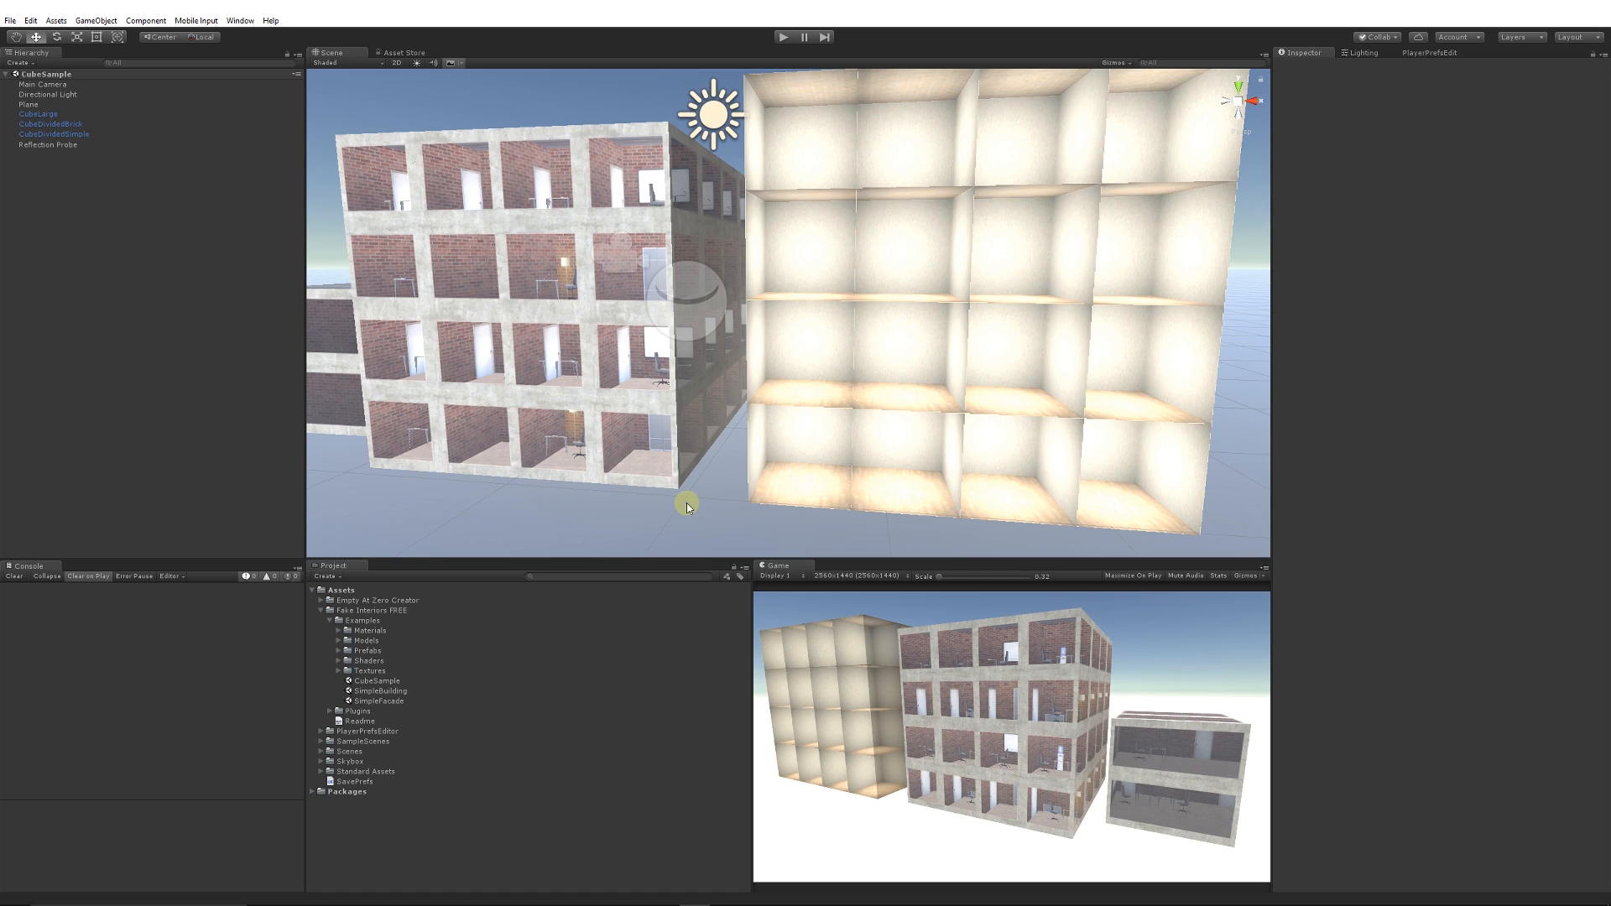
mouse_move(557, 347)
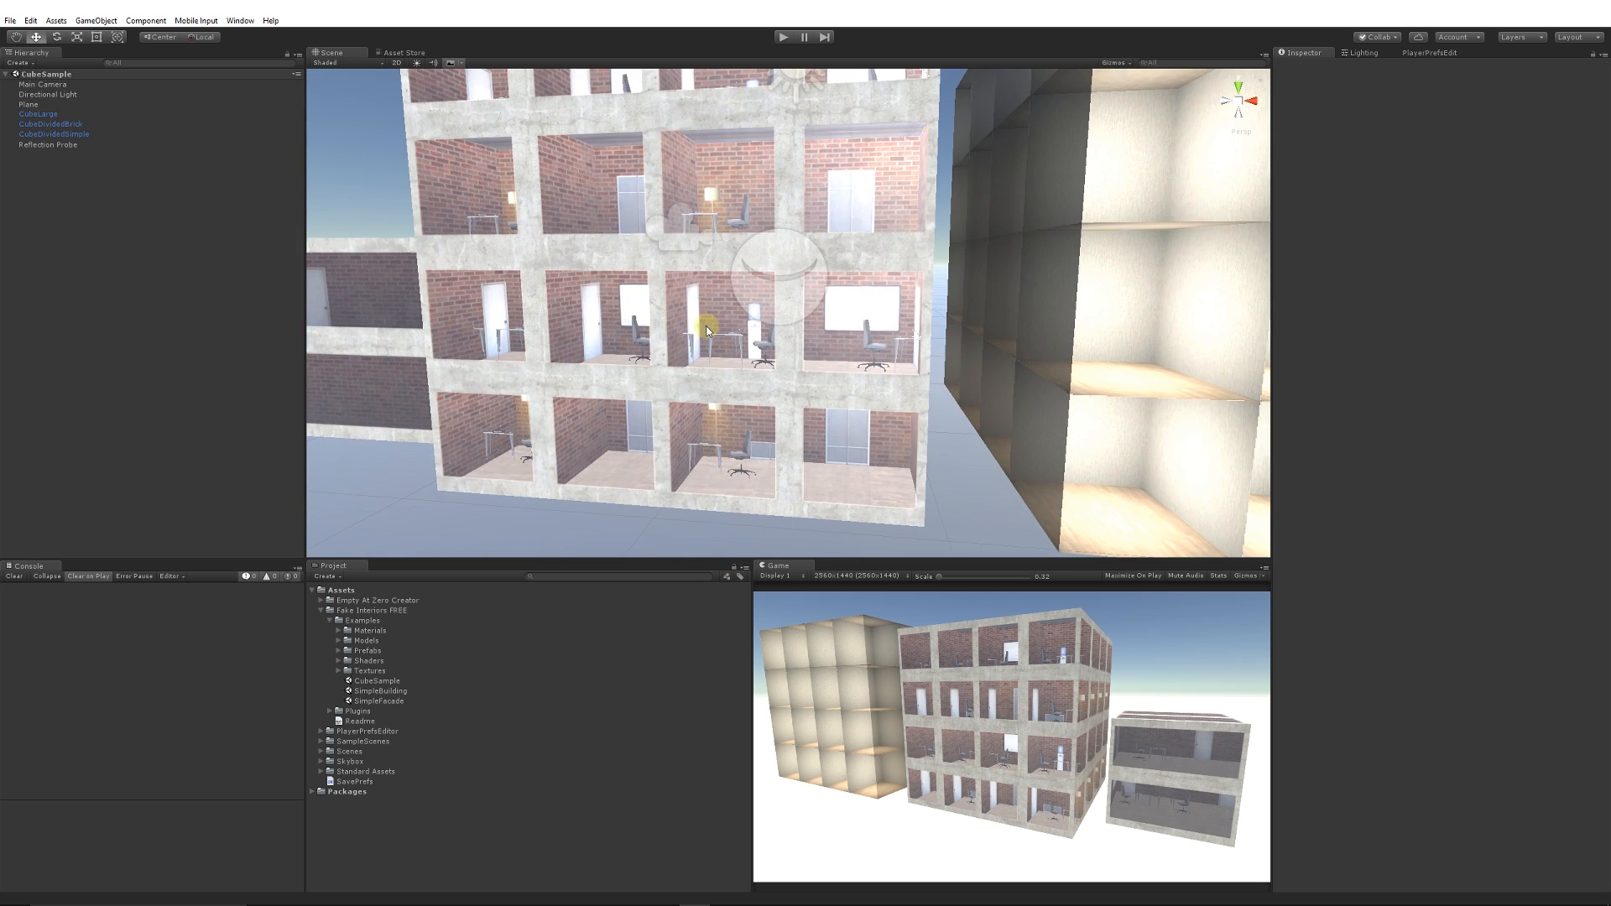
Step: Load SimpleFacade and expand its object to list BrickFacade, WindowFrame and WindowGlass
double_click(379, 701)
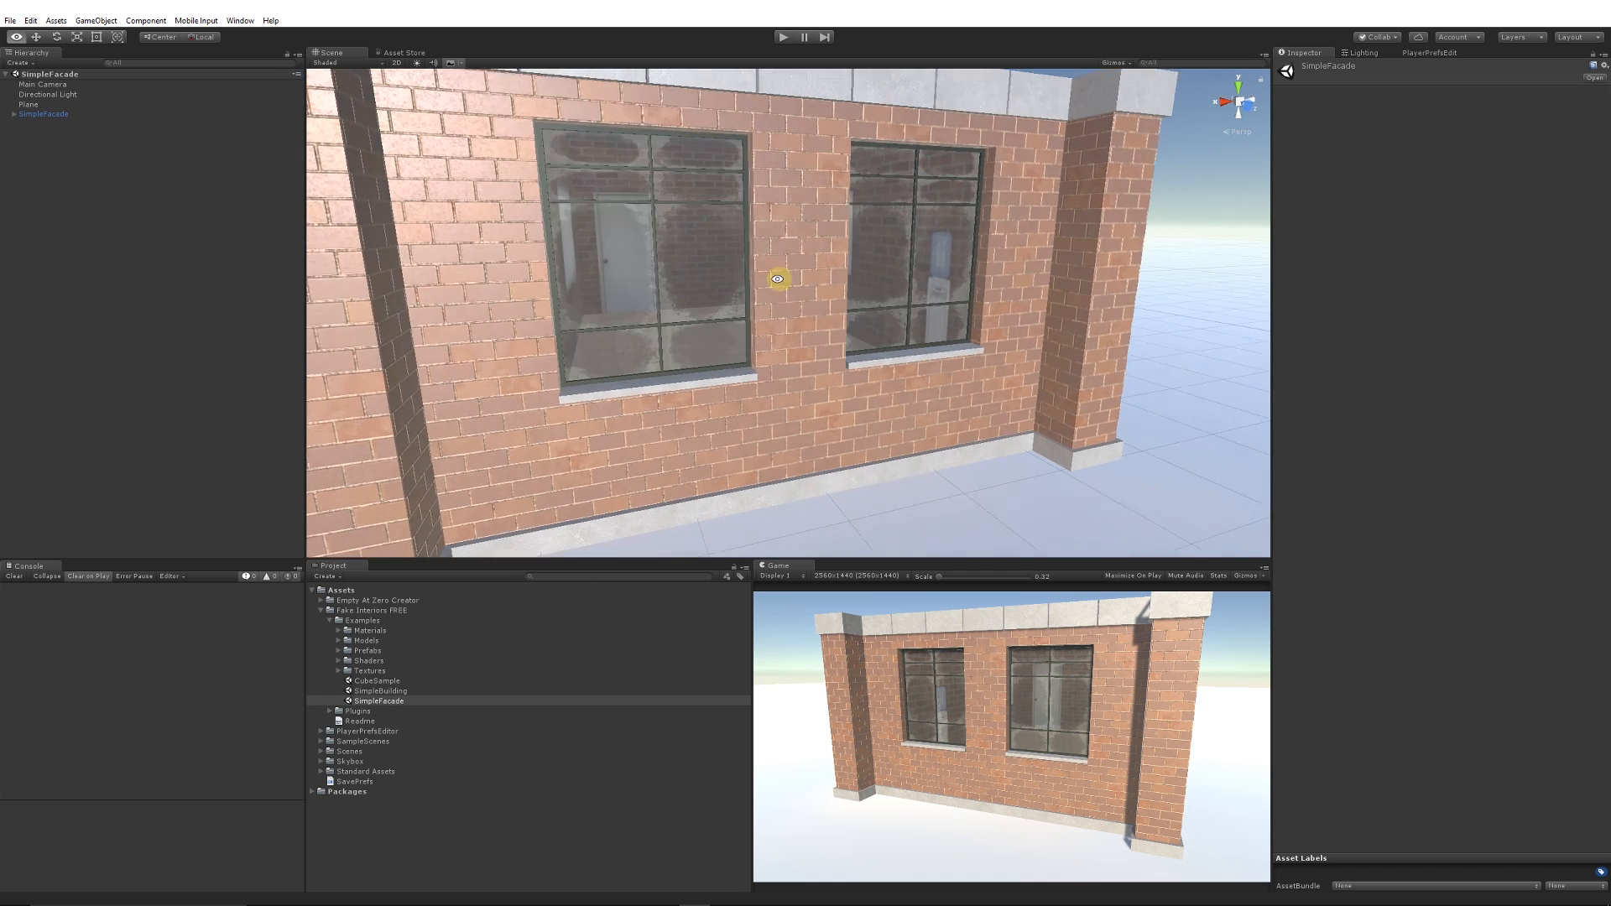
left_click(777, 280)
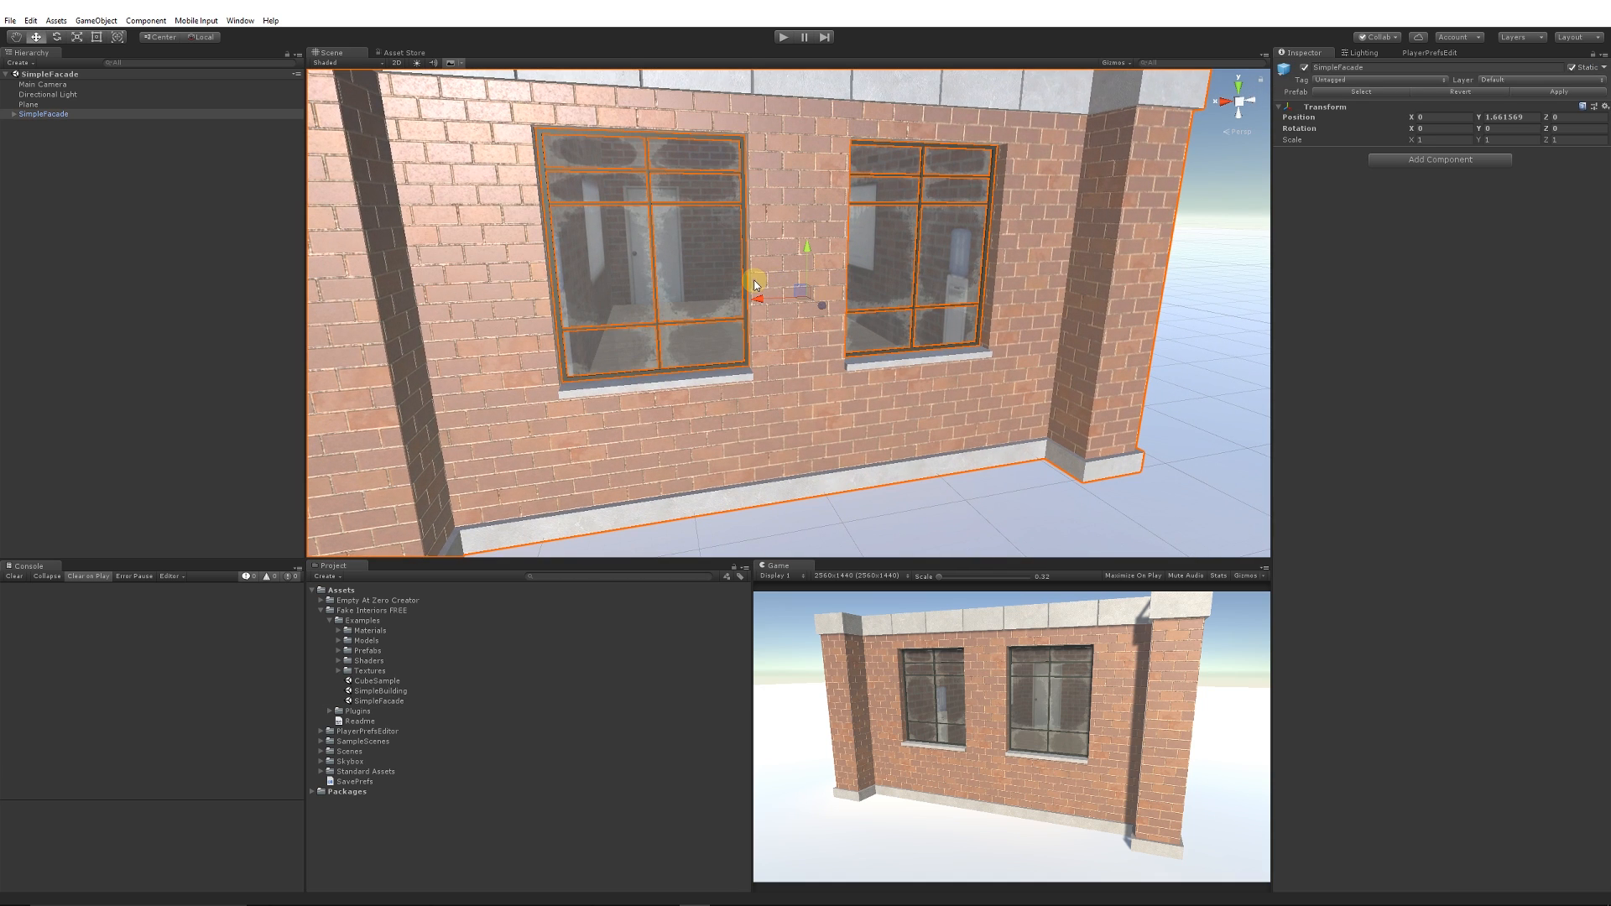
left_click(12, 114)
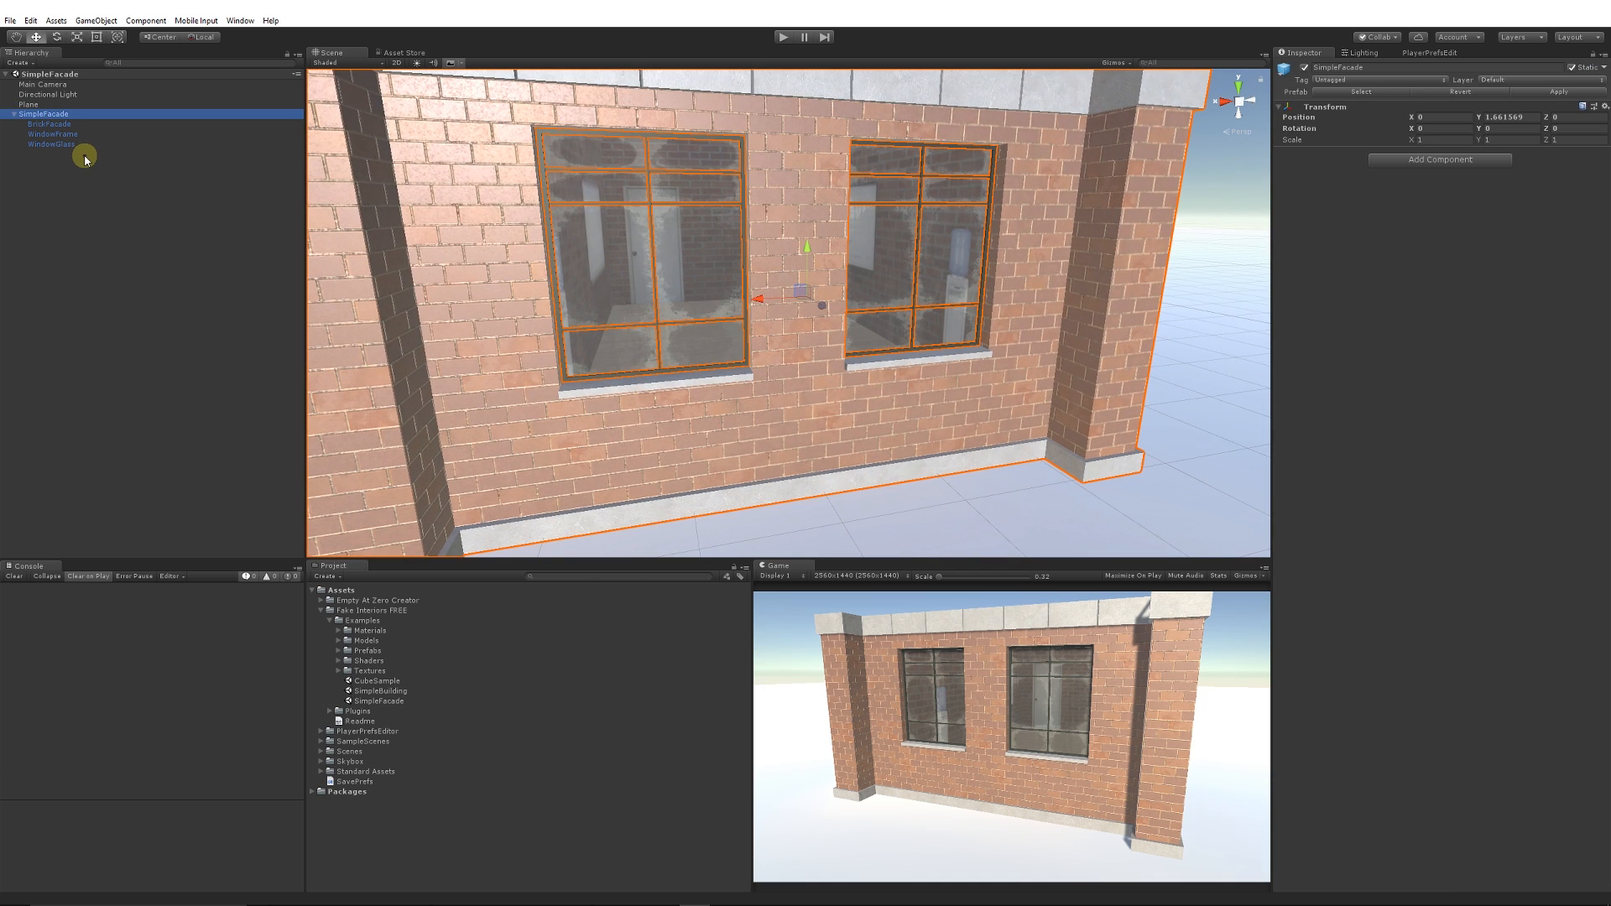
Step: Select WindowGlass to show its Parallax_BrickRoom_1 material in the Inspector
left_click(52, 144)
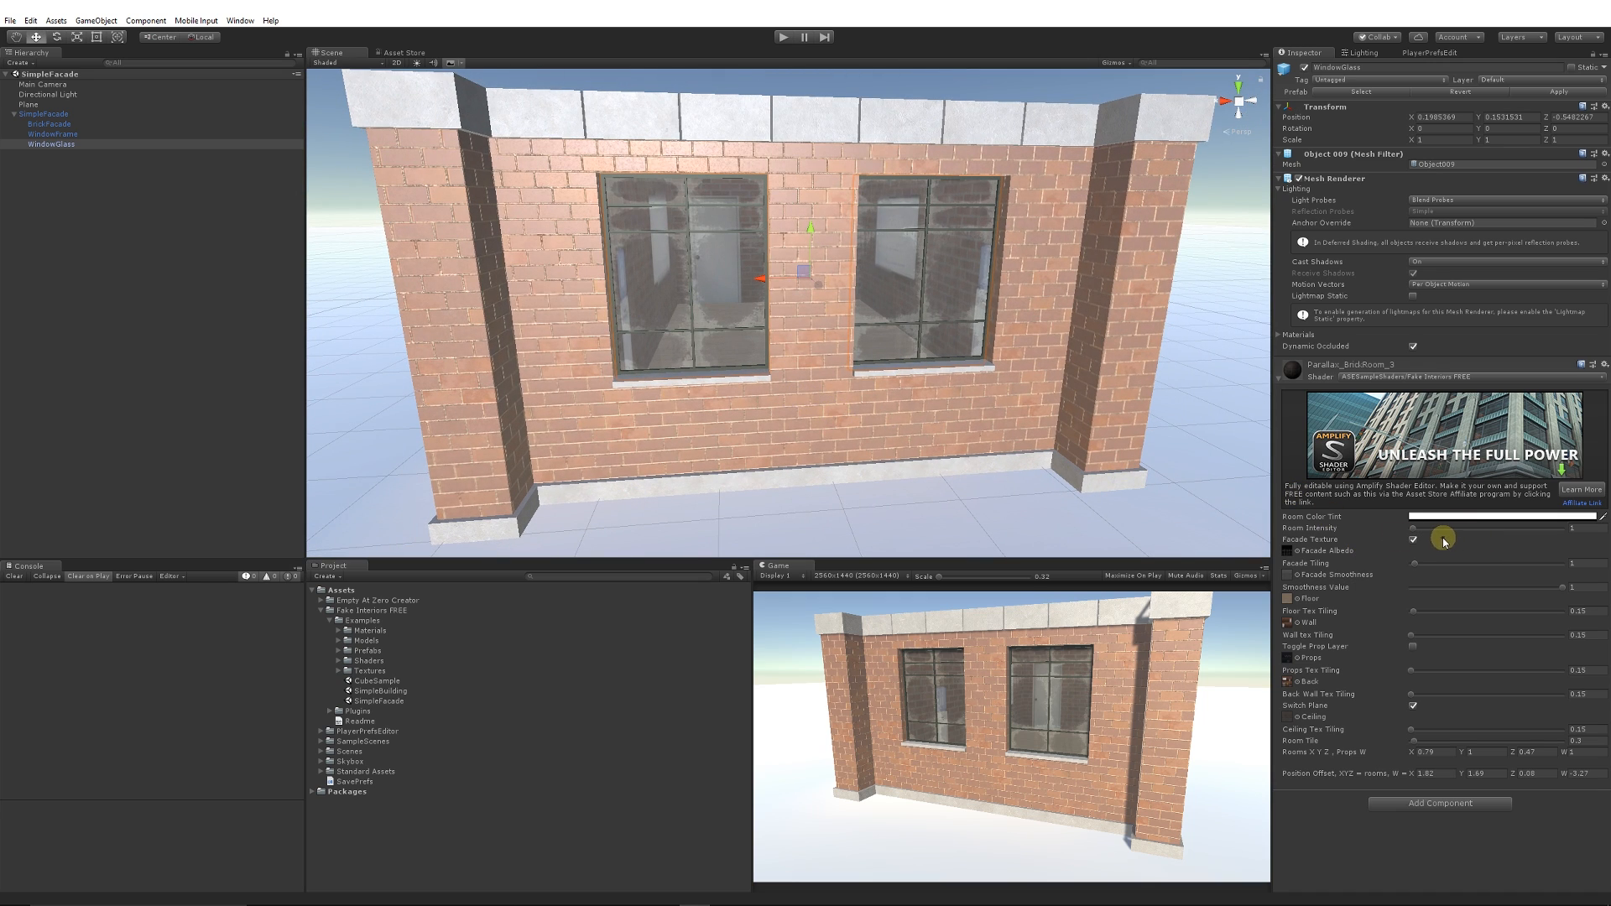
mouse_move(1318, 537)
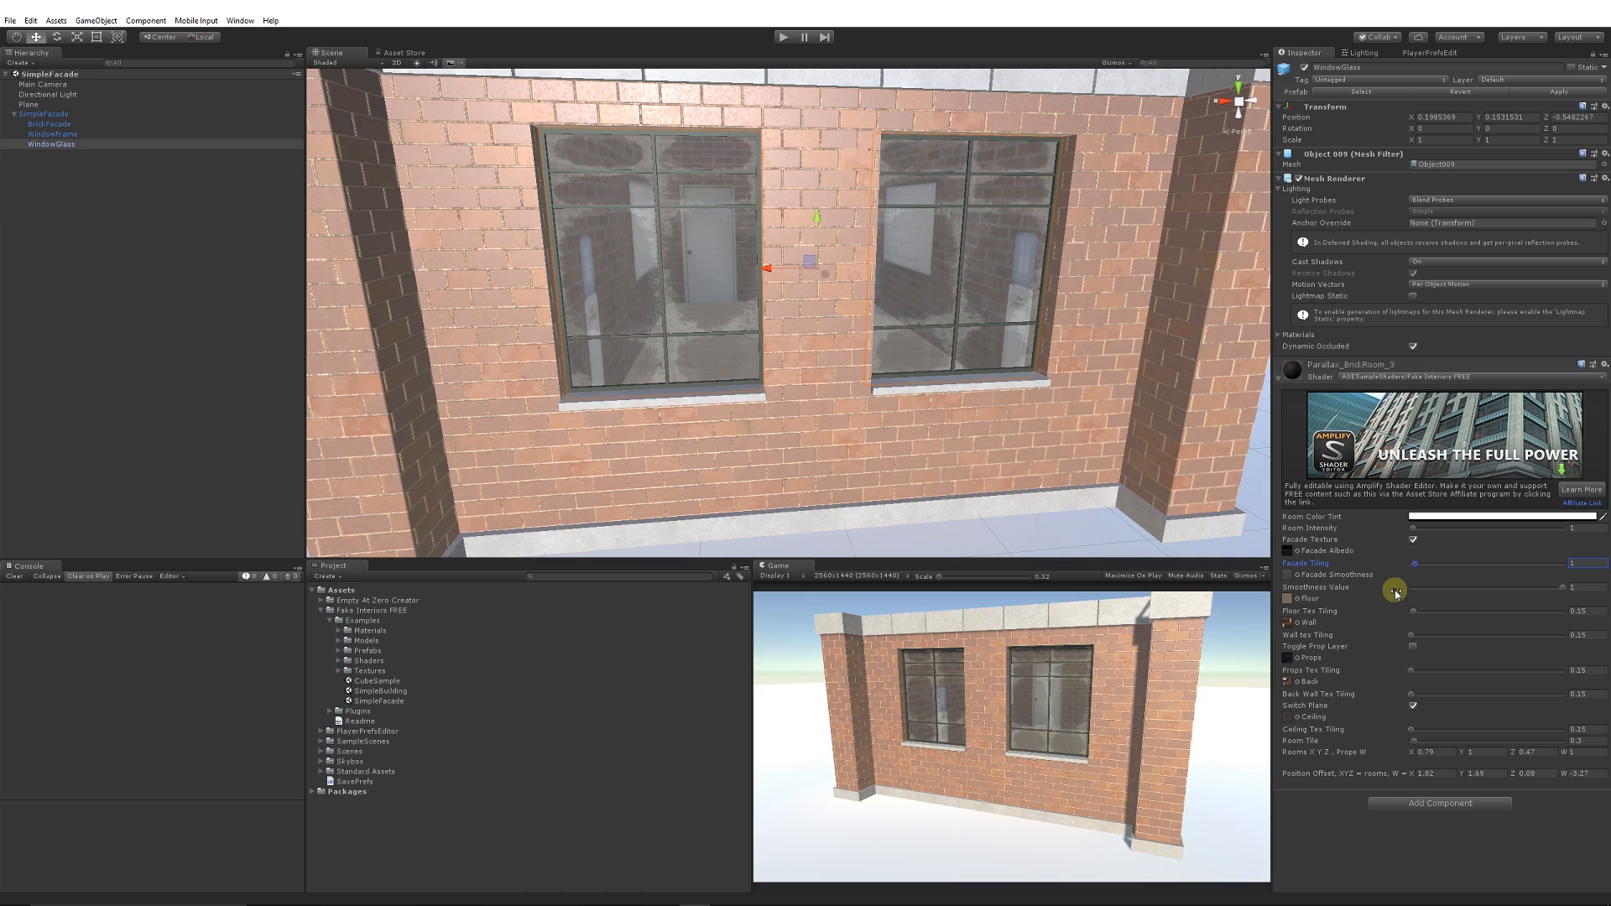
mouse_move(1389, 616)
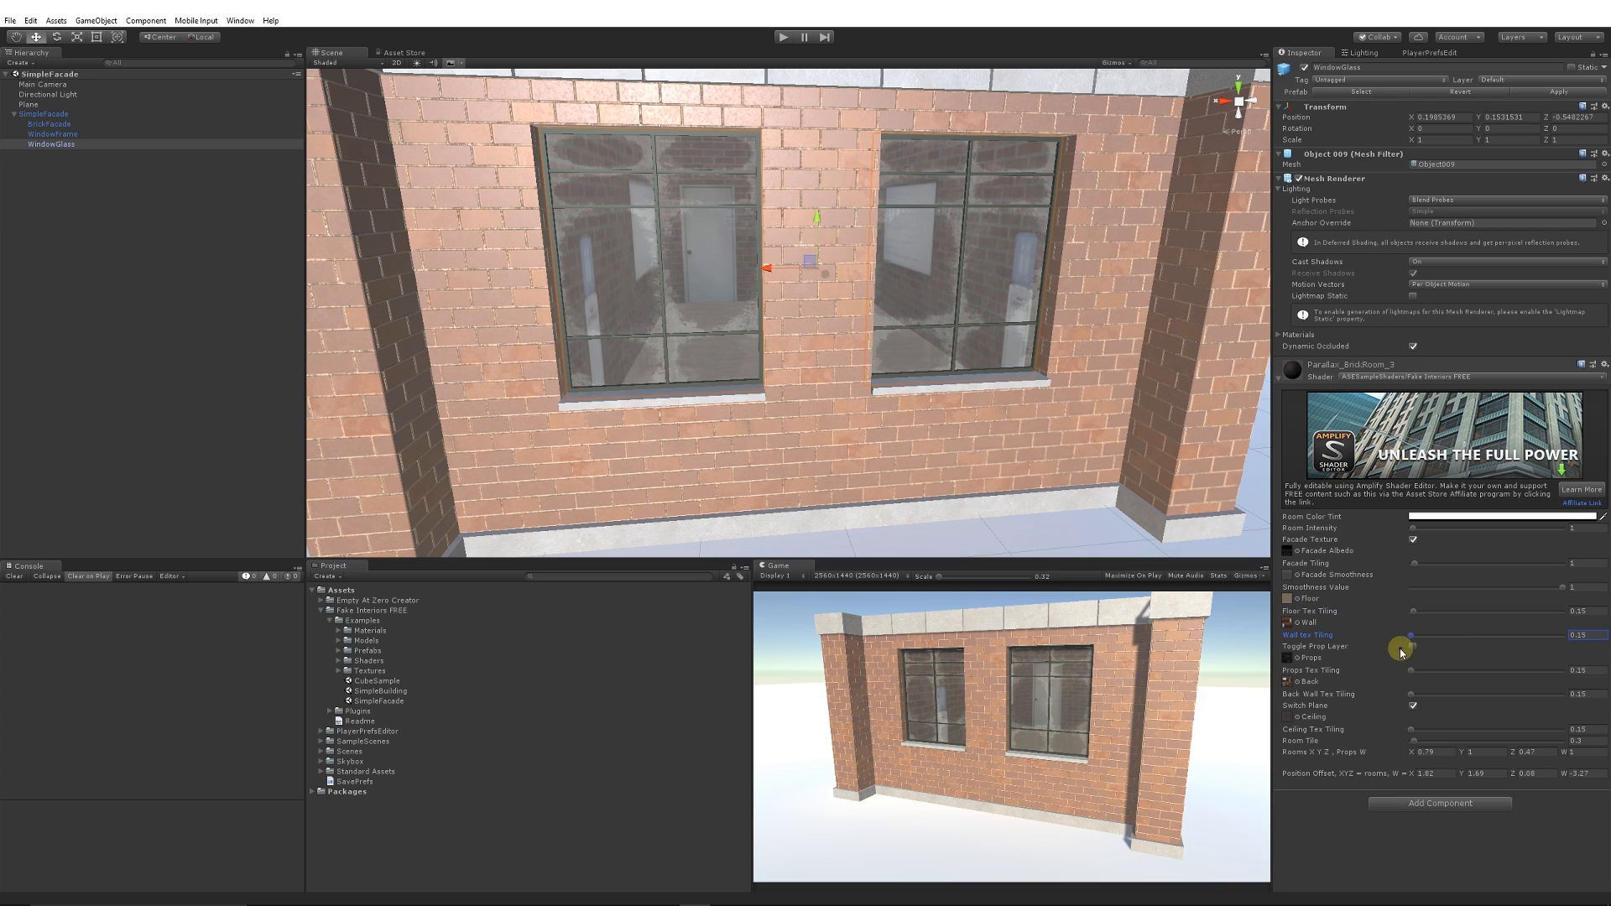
Step: Enable Toggle Prop Layer on the WindowGlass material
left_click(1413, 647)
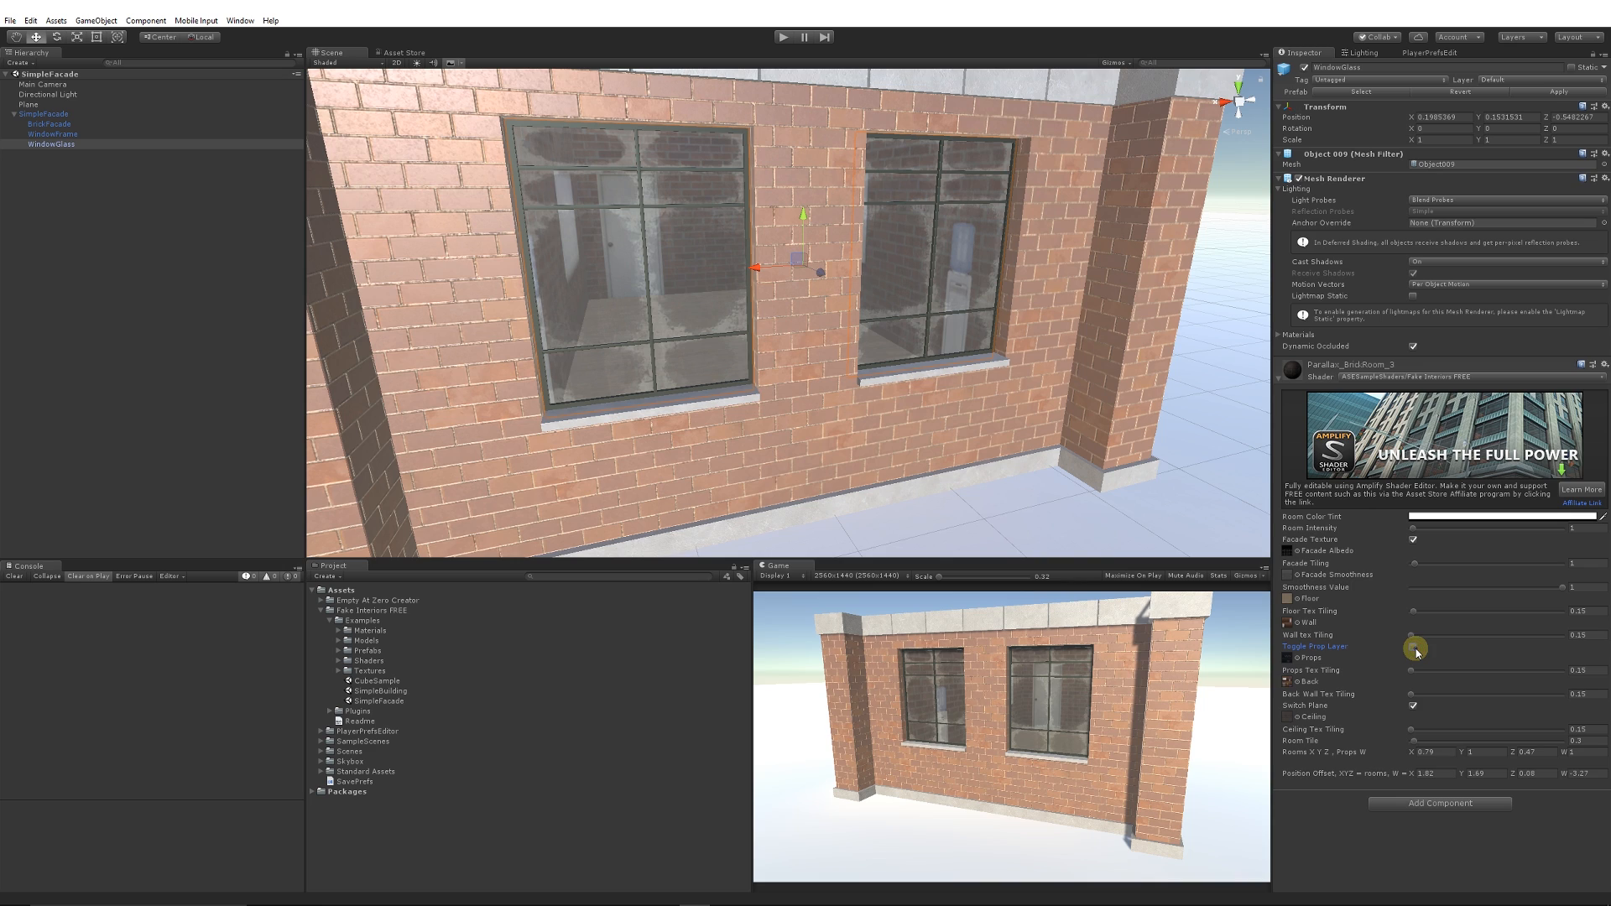
left_click(1412, 658)
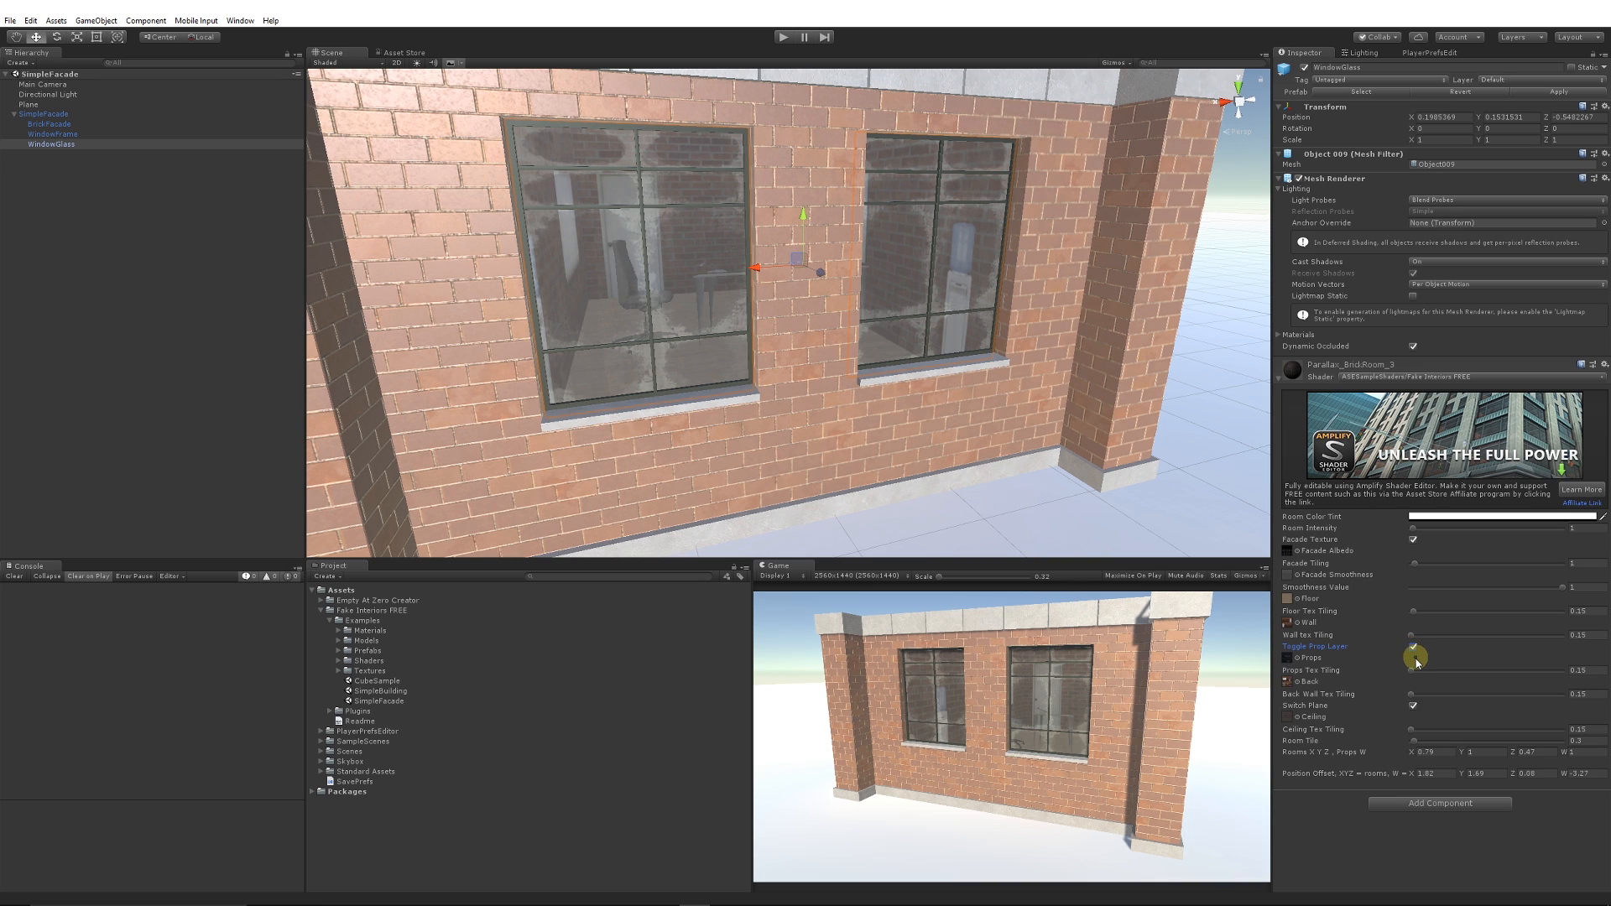
left_click_drag(1416, 663, 1416, 669)
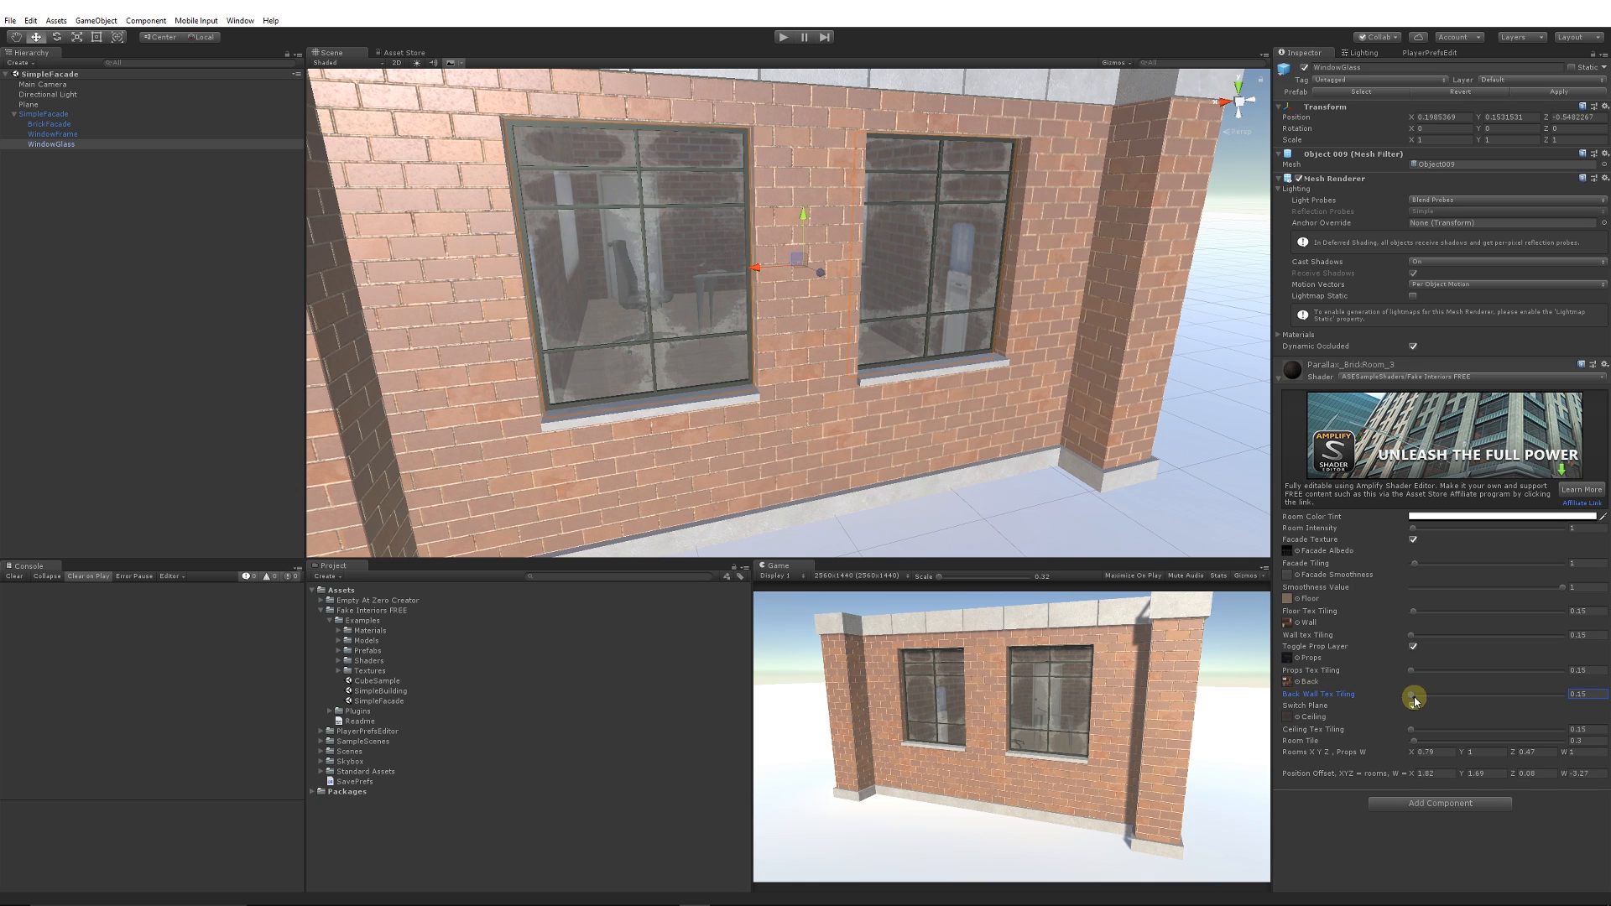
mouse_move(958, 295)
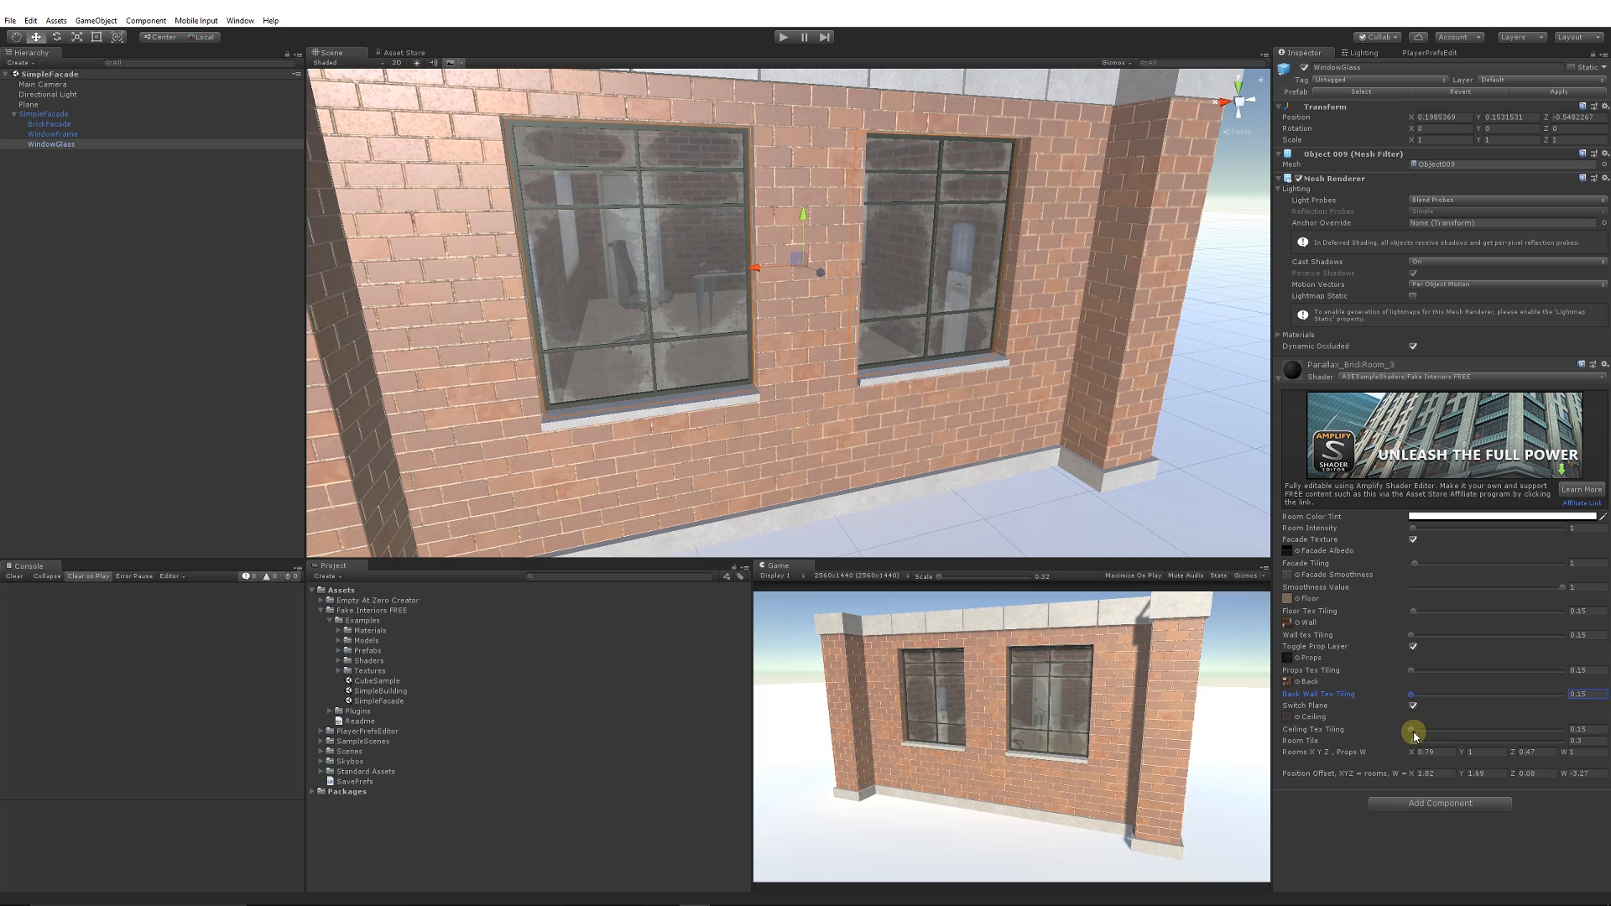
mouse_move(1025, 417)
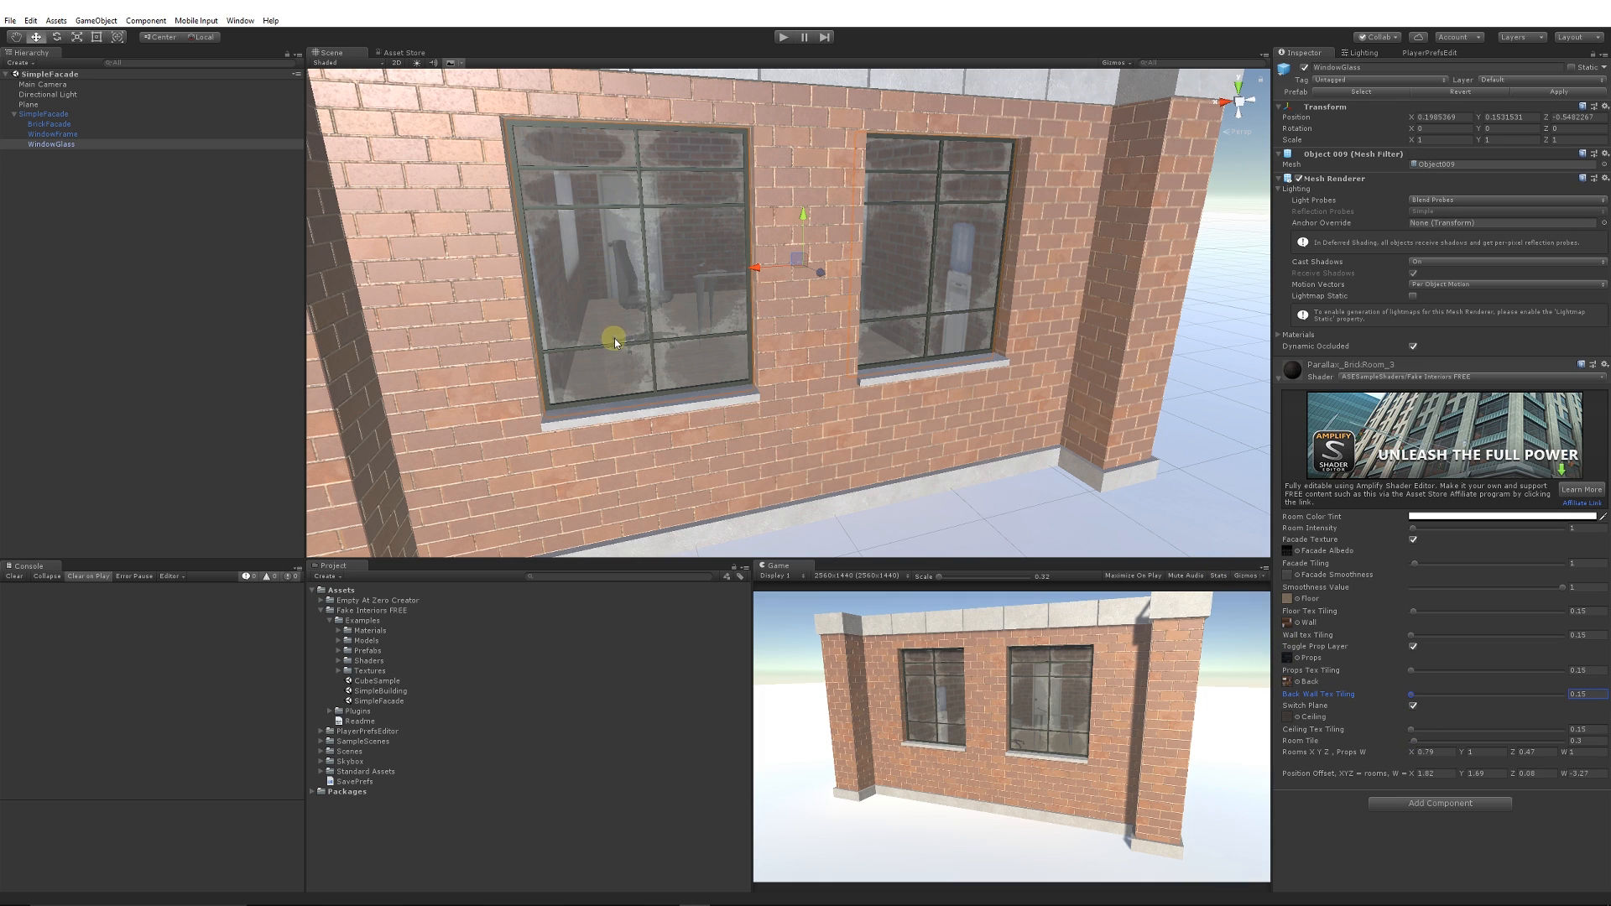
mouse_move(685, 143)
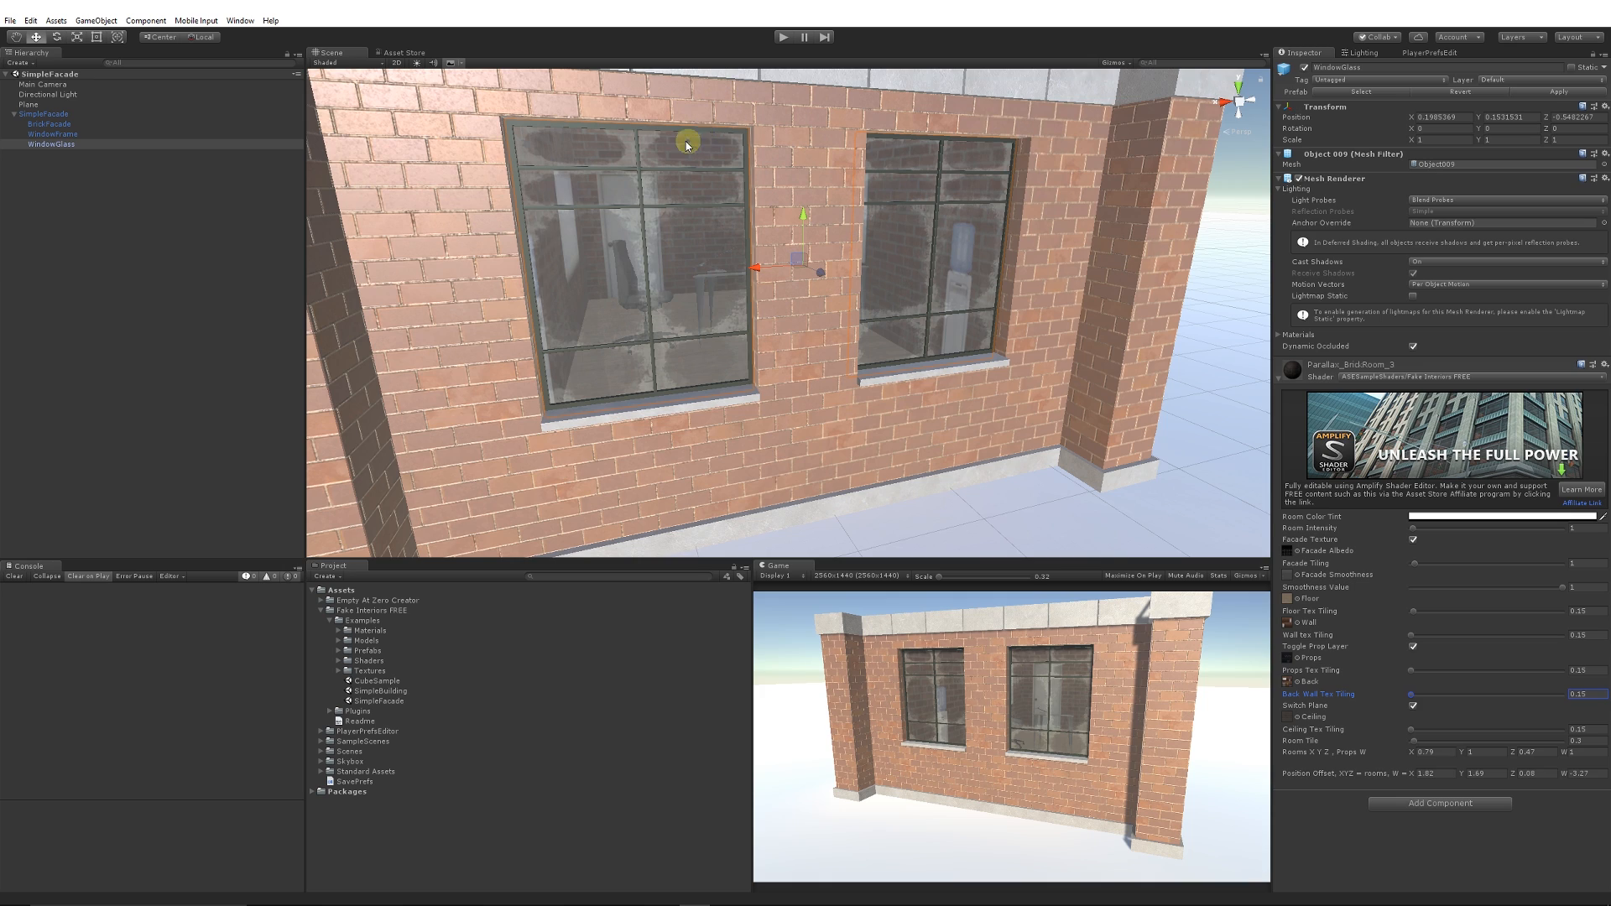
mouse_move(1412, 765)
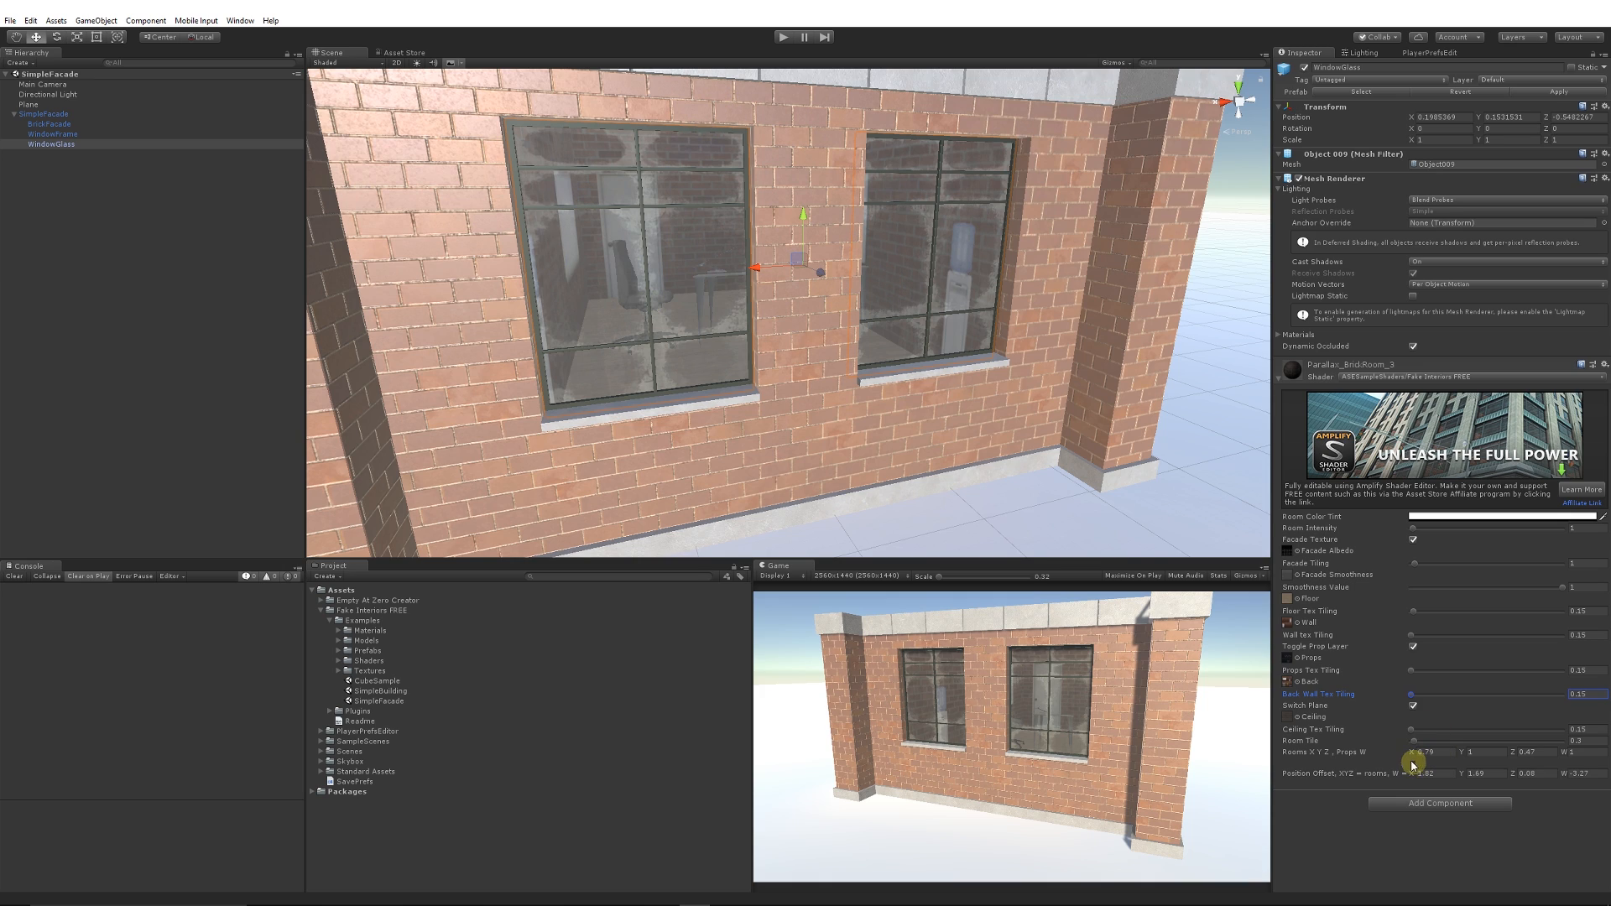
mouse_move(1415, 745)
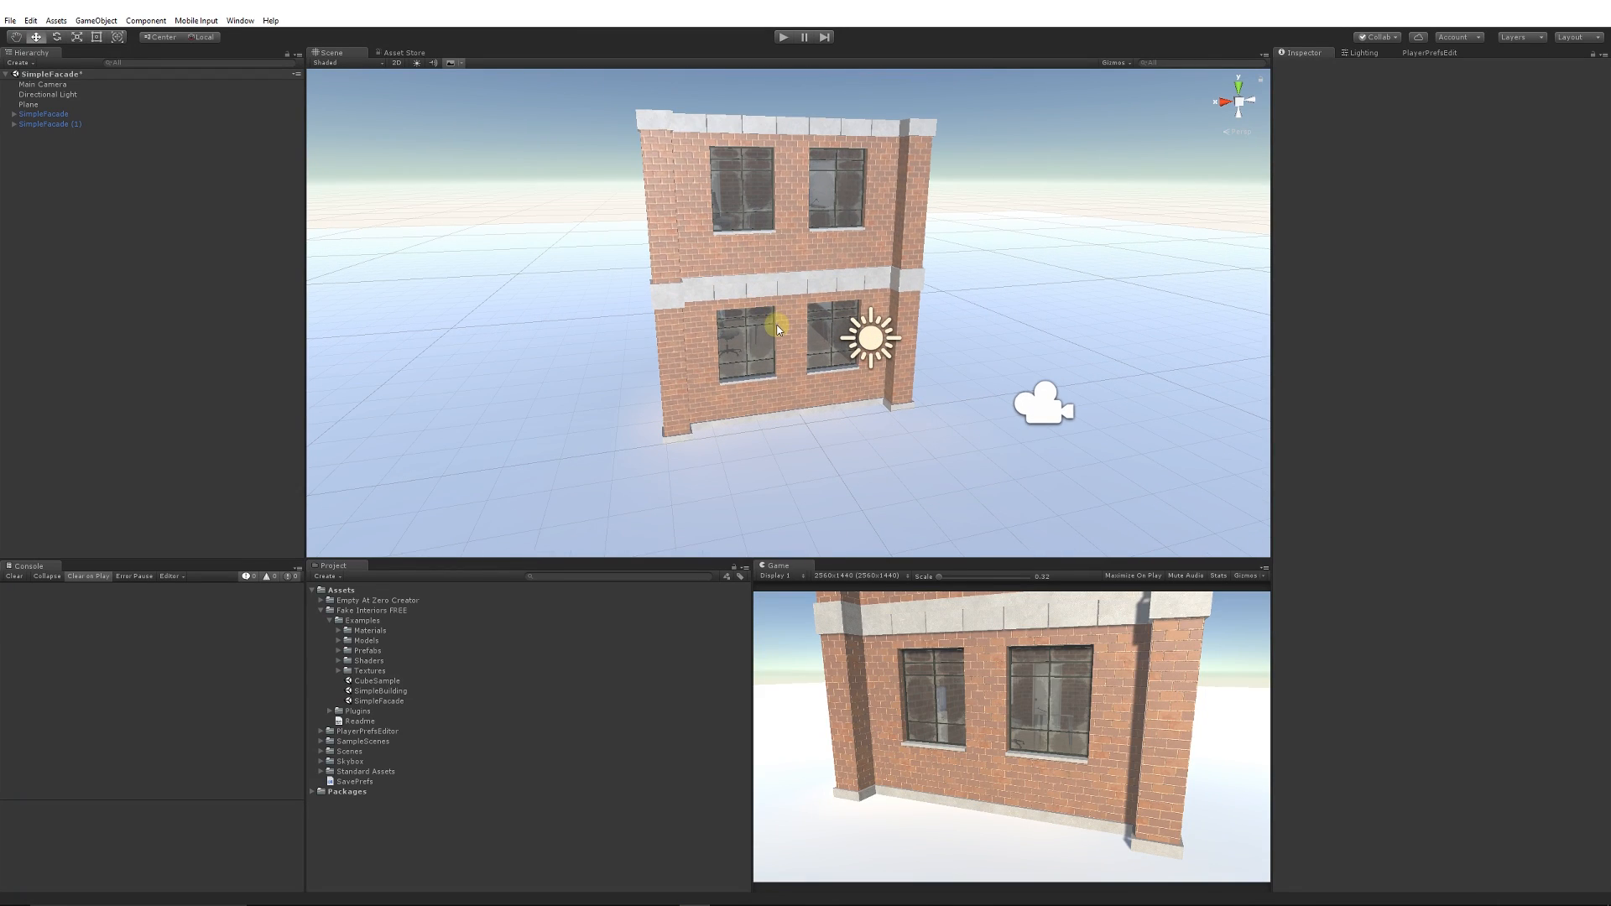
mouse_move(433, 705)
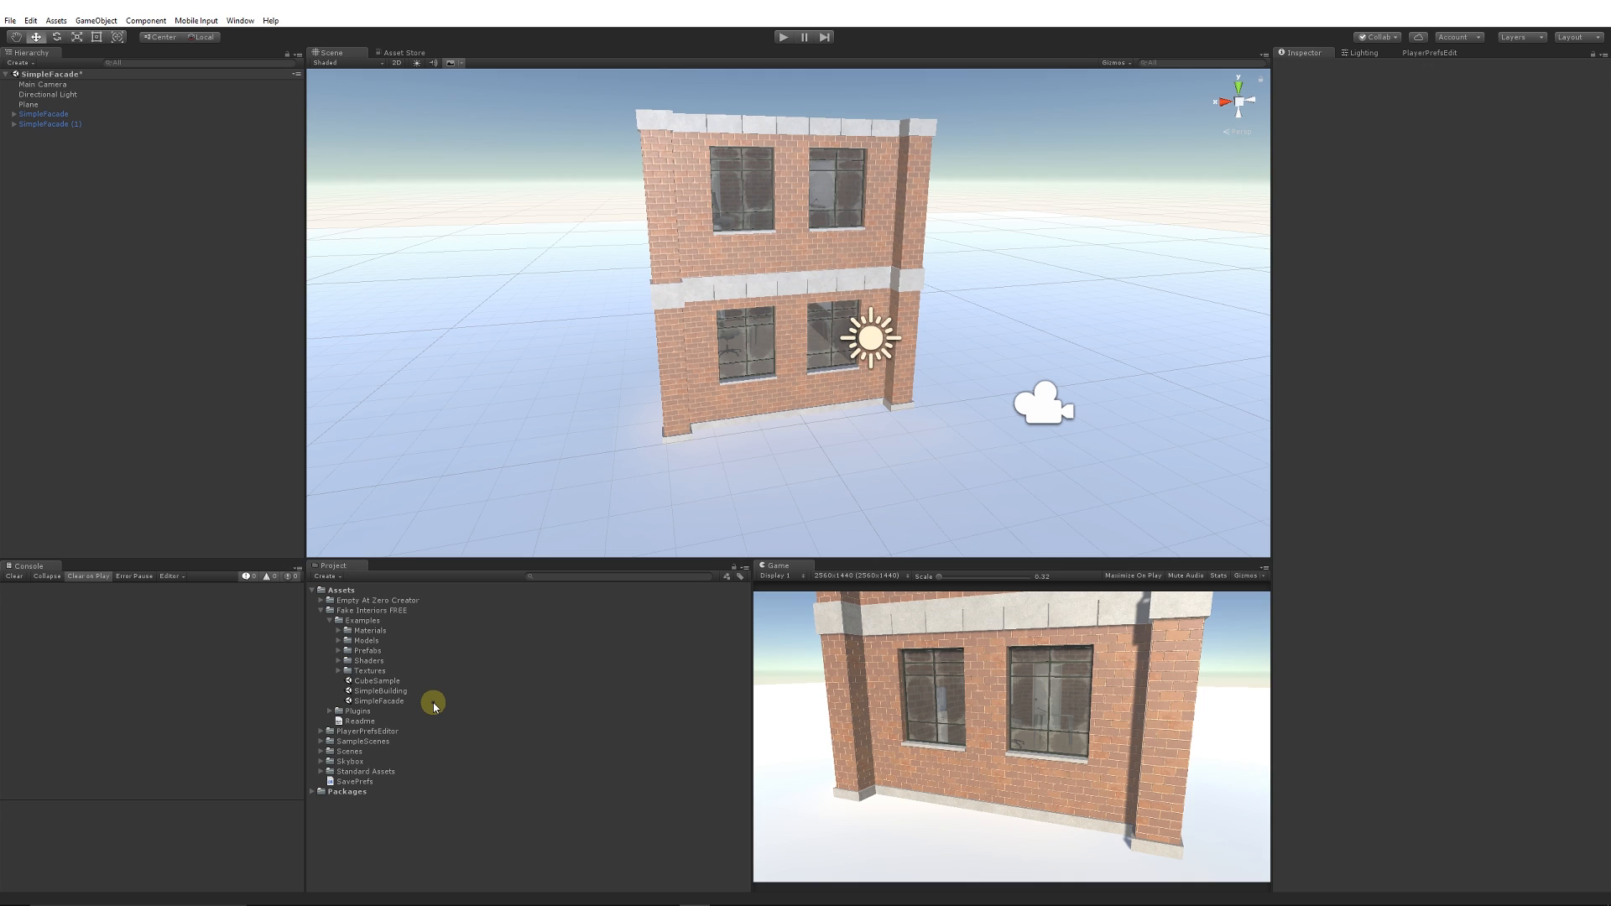